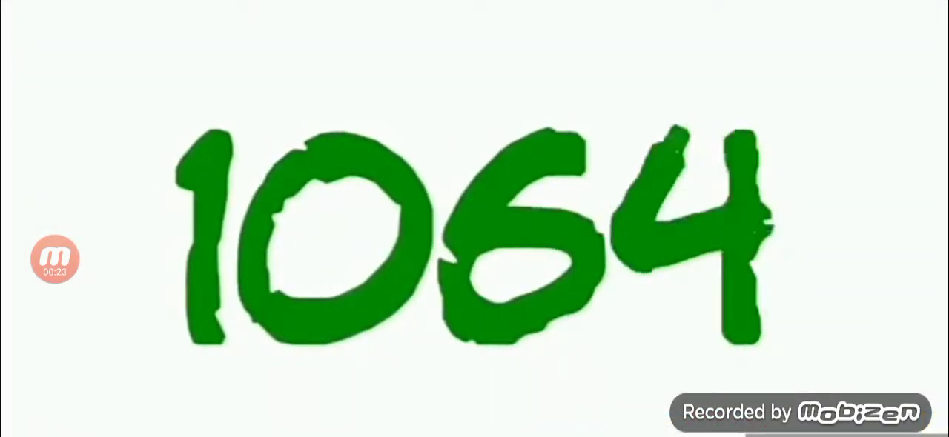
Show the player controls and bring up the settings list with Playback speed at 2x.
left_click(474, 220)
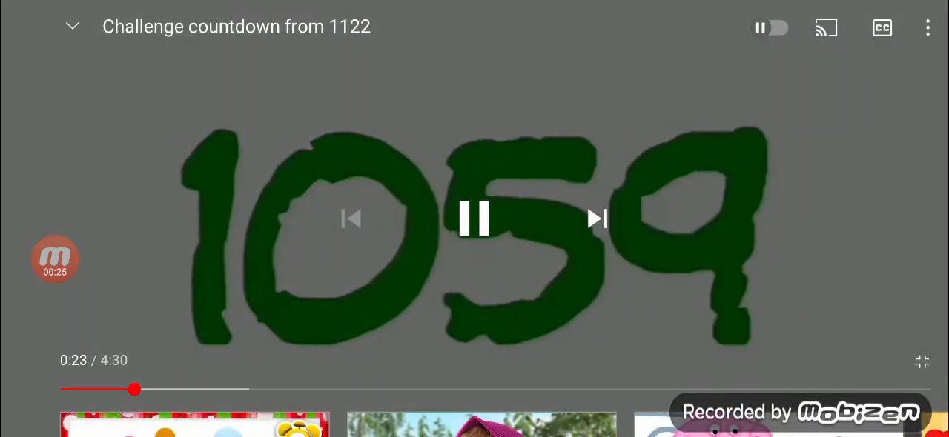
left_click(928, 27)
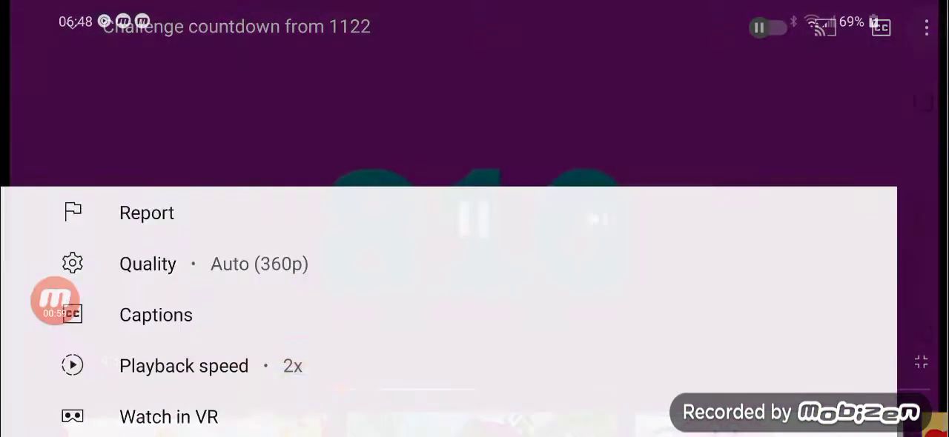
Dismiss the settings list so the countdown video keeps playing at 2x.
left_click(184, 365)
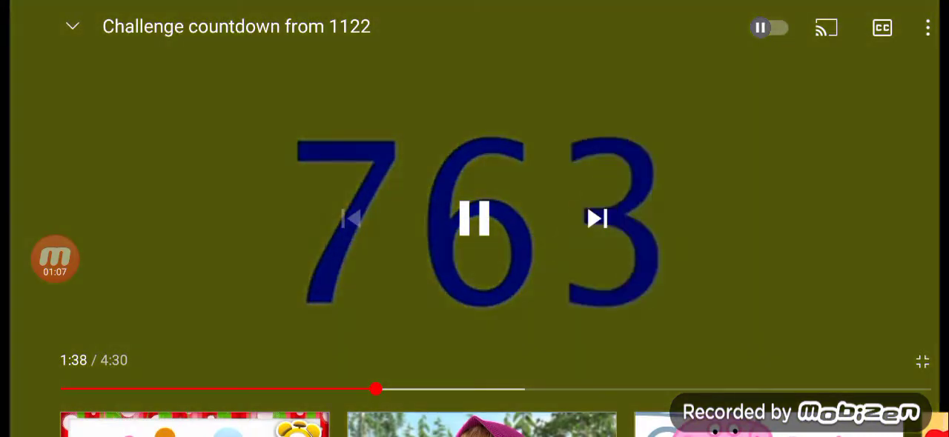
left_click(928, 27)
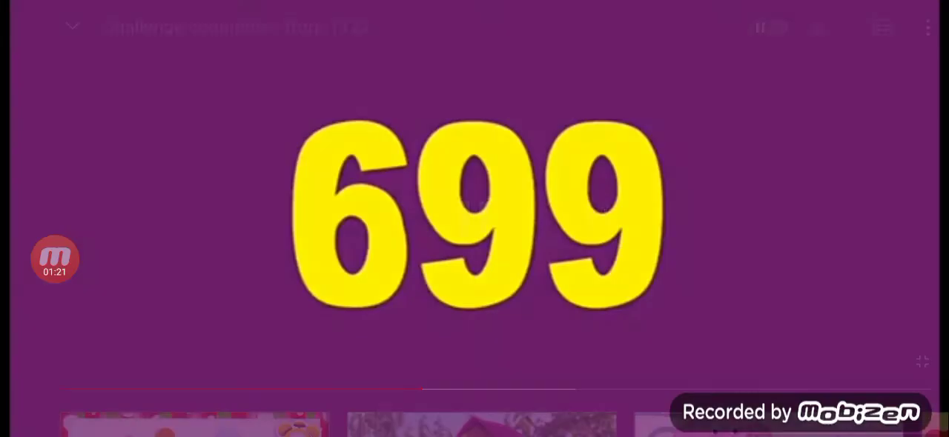
Reopen the settings list, where Playback speed now reads Normal.
left_click(927, 27)
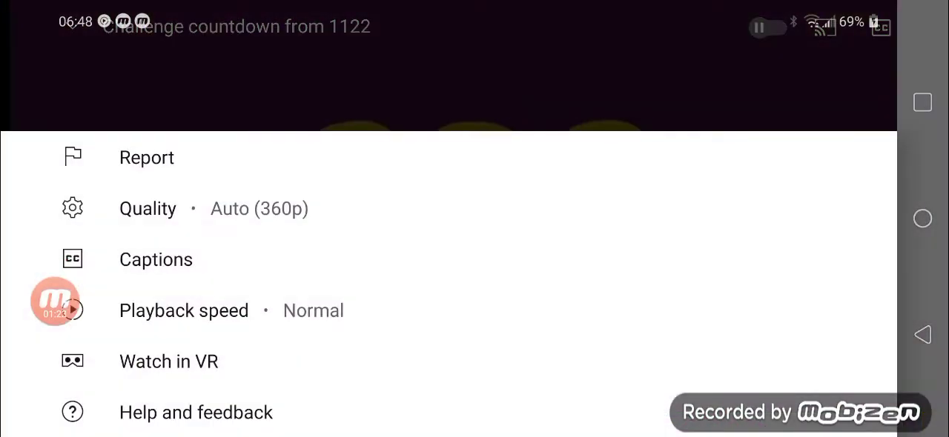